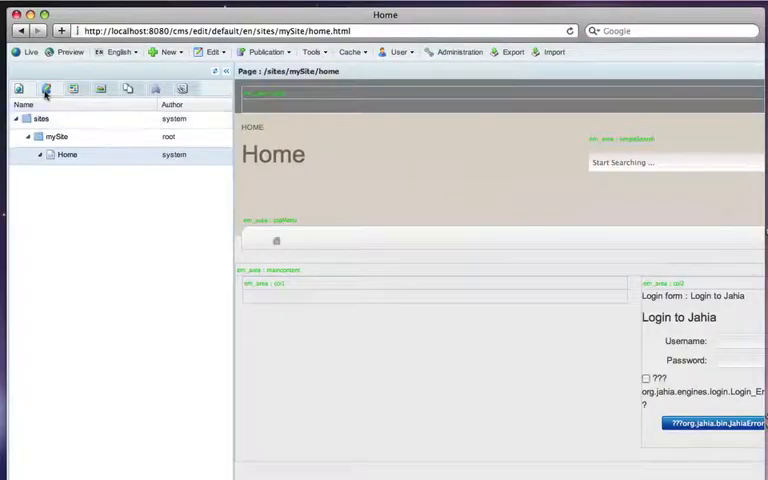
# Show the addable content types and expand the Editorial content group
pyautogui.click(46, 89)
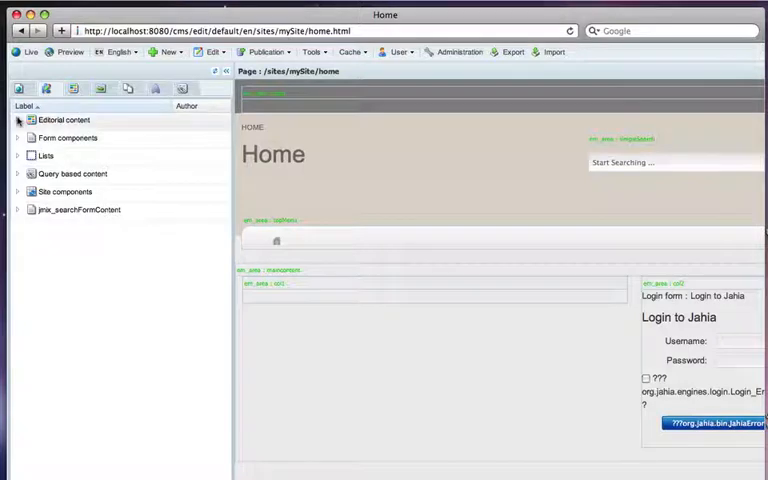
pyautogui.click(18, 120)
pyautogui.write('This is an example of content rendered using the Velocity template')
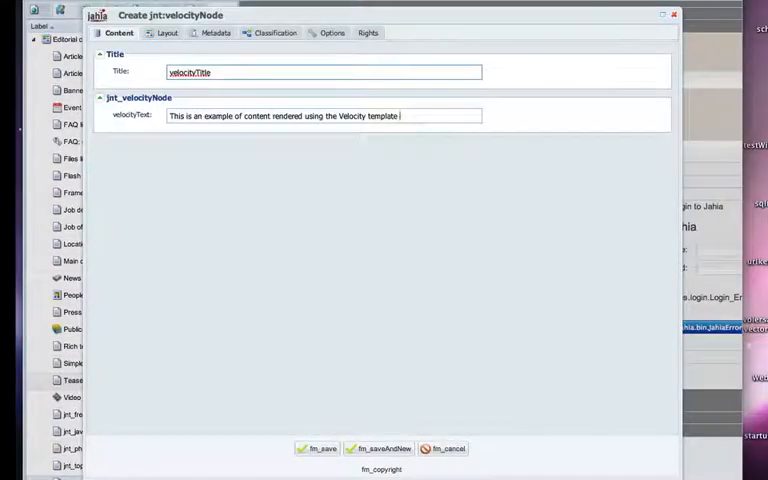
# Finish the velocityText with 'language' and save the new Velocity node
pyautogui.write('language')
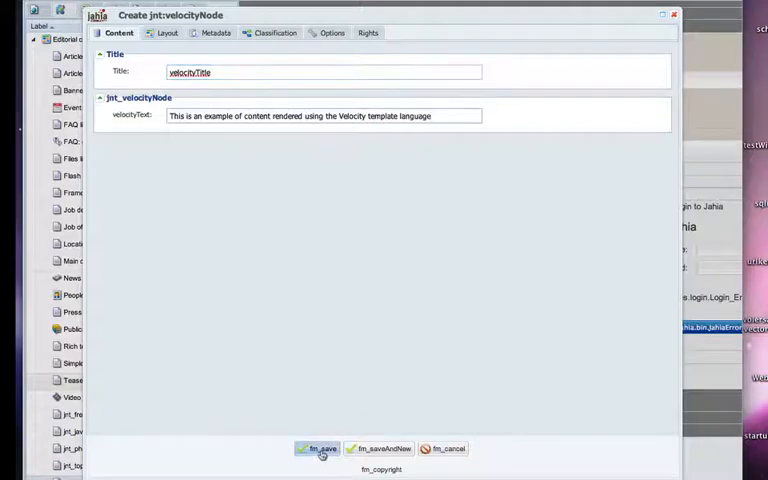
pyautogui.click(317, 448)
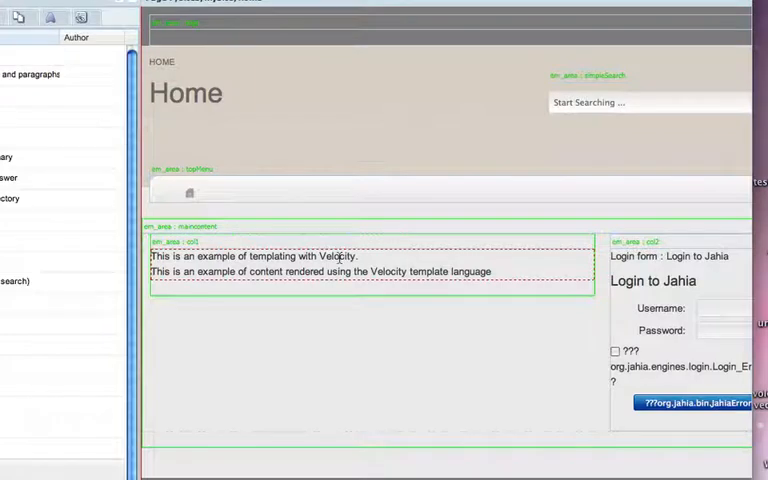
pyautogui.moveTo(308, 294)
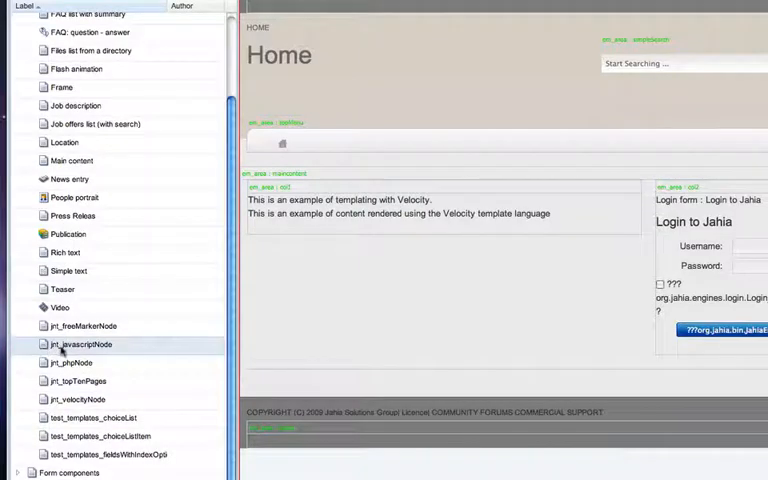
# Create a jnt_javascriptNode with javascriptText ending in 'Javascript' and save it
pyautogui.doubleClick(81, 344)
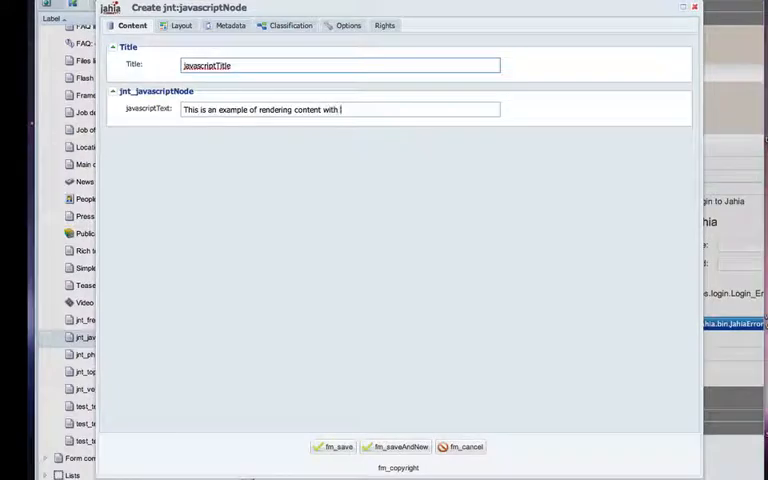
pyautogui.write('Javascript')
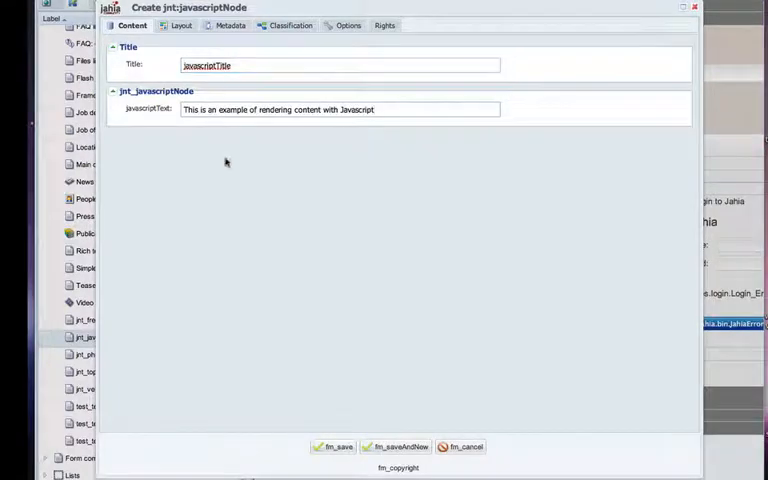
pyautogui.click(336, 446)
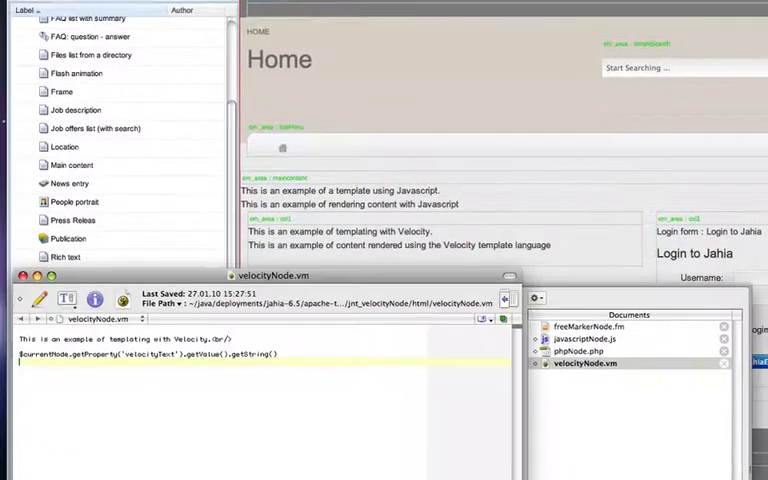
# Leave velocityNode.vm in TextWrangler and return to the Jahia page editor
pyautogui.click(600, 305)
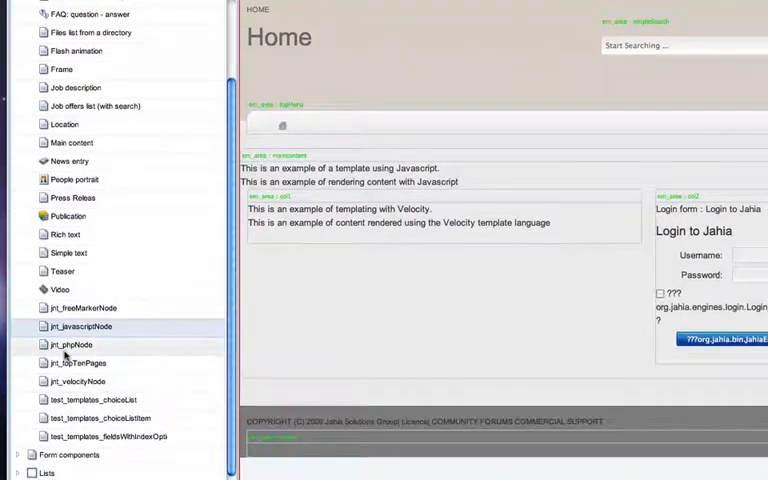
# Create a jnt_phpNode with its phpText about rendering content with PHP and save it
pyautogui.click(72, 345)
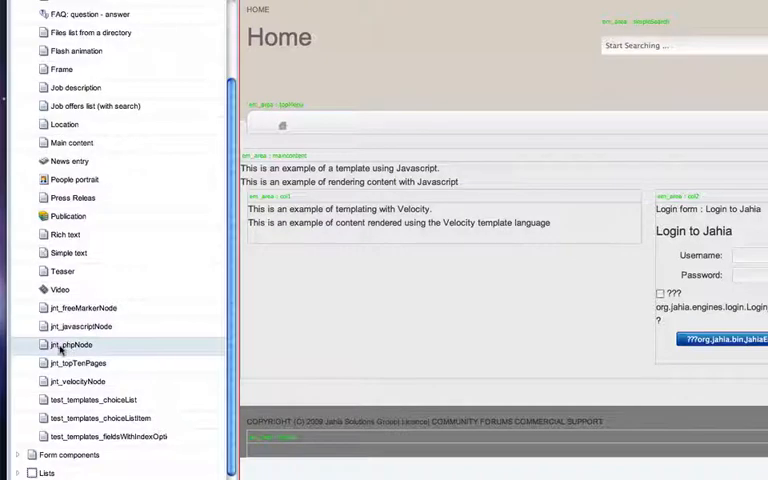
pyautogui.click(71, 344)
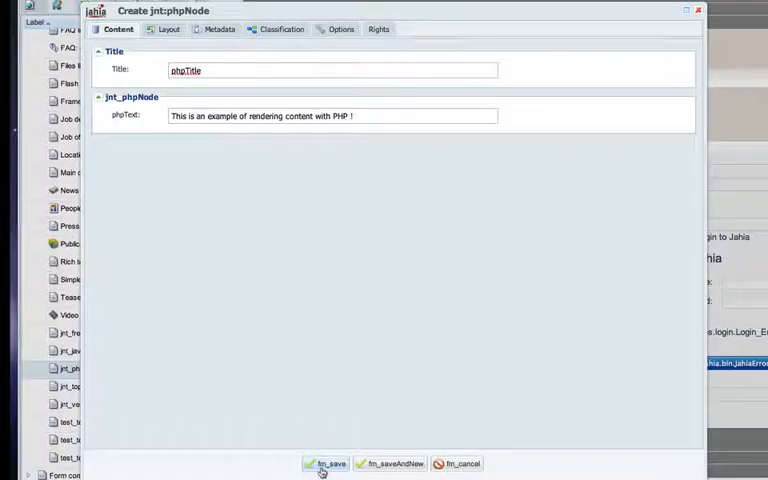
pyautogui.click(325, 463)
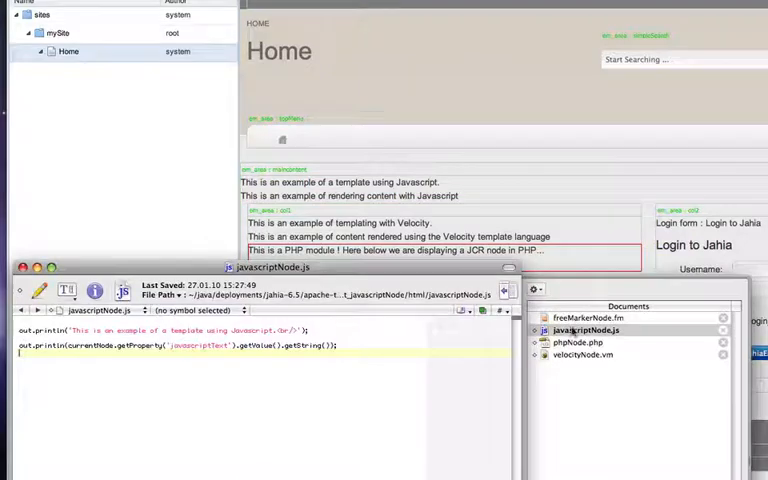
# View javascriptNode.js, which prints the template line and the javascriptText property
pyautogui.click(577, 342)
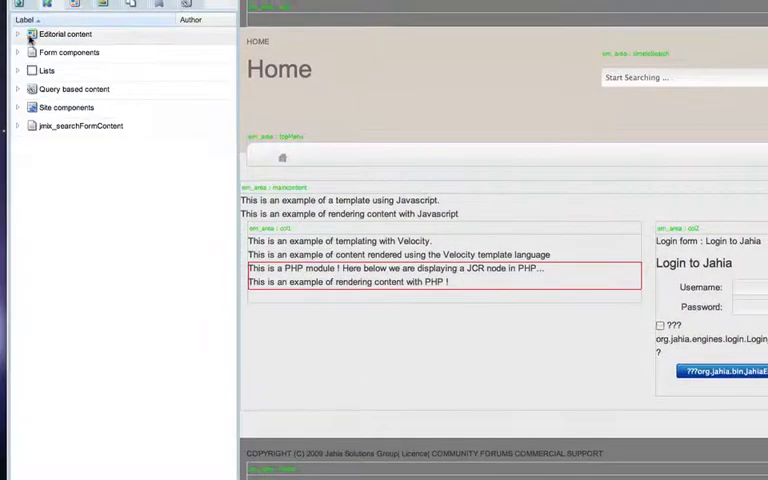
# Create a jnt_freeMarkerNode with FreeMarker rendering text under Editorial content and save it
pyautogui.click(18, 33)
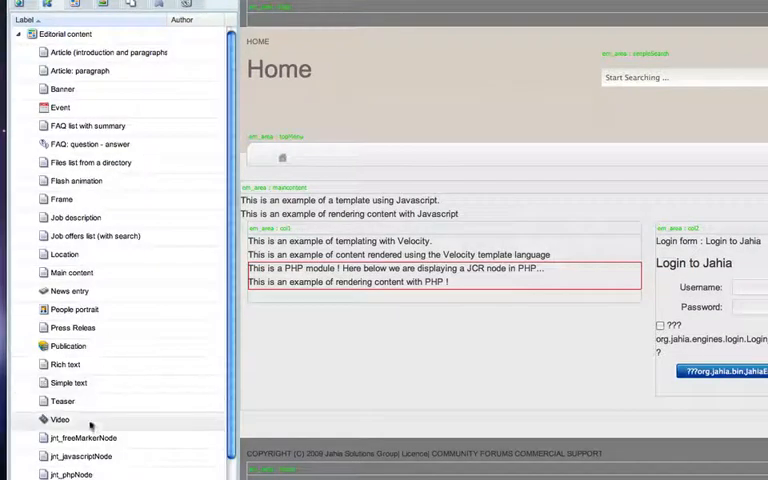
pyautogui.click(80, 437)
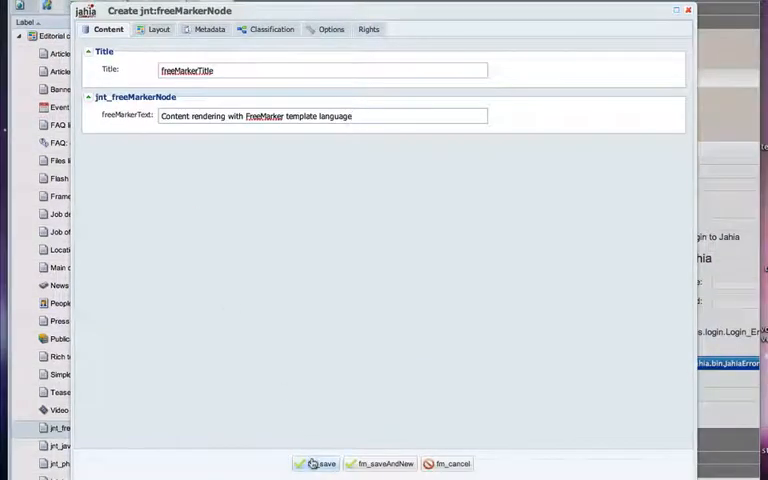
pyautogui.click(317, 463)
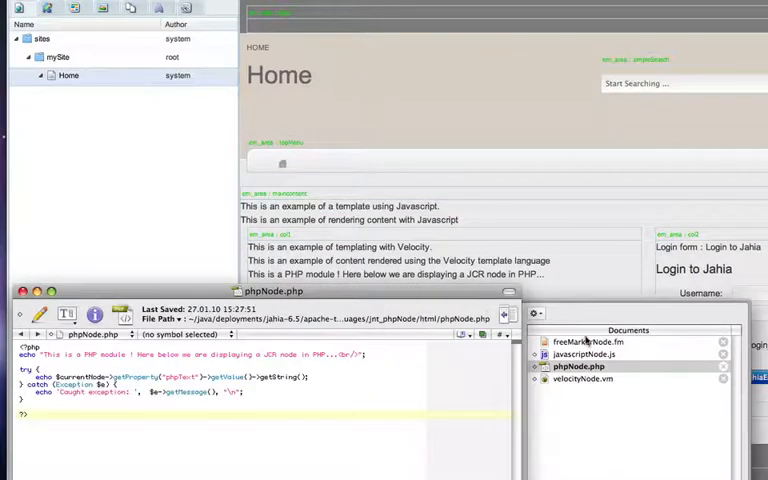
# View freeMarkerNode.fm, which prints a template line and the freeMarkerText property
pyautogui.click(585, 342)
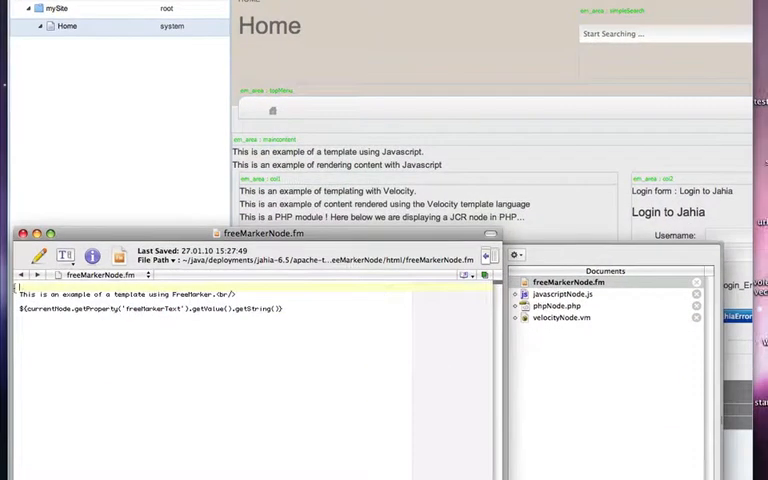